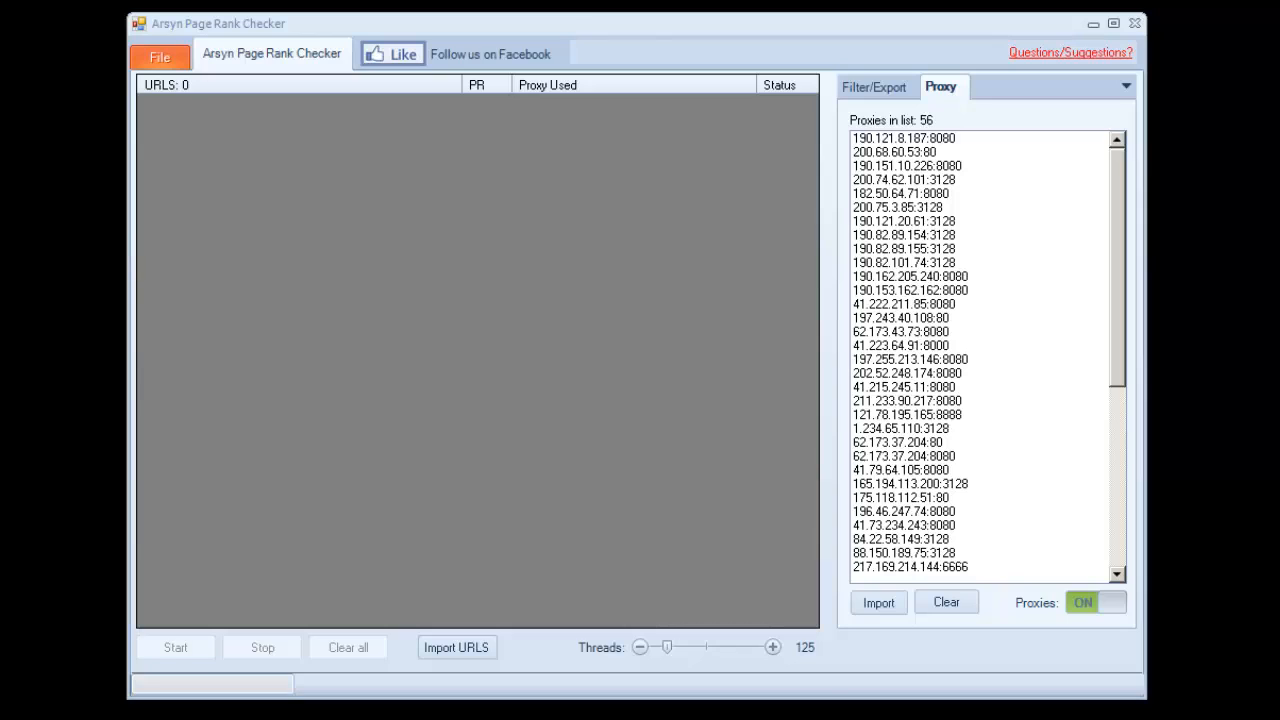
Clear the 56-entry proxy list
{"action": "left_click", "coordinate": [944, 602]}
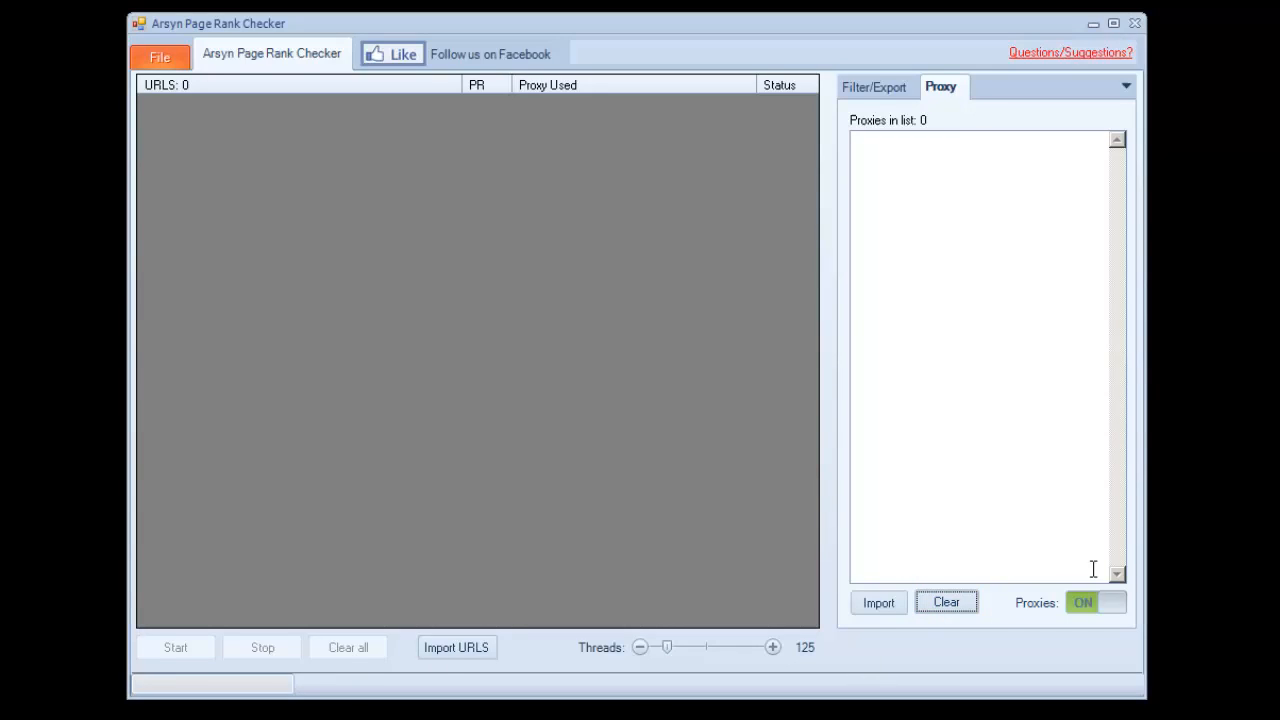
{"action": "mouse_move", "coordinate": [1030, 608]}
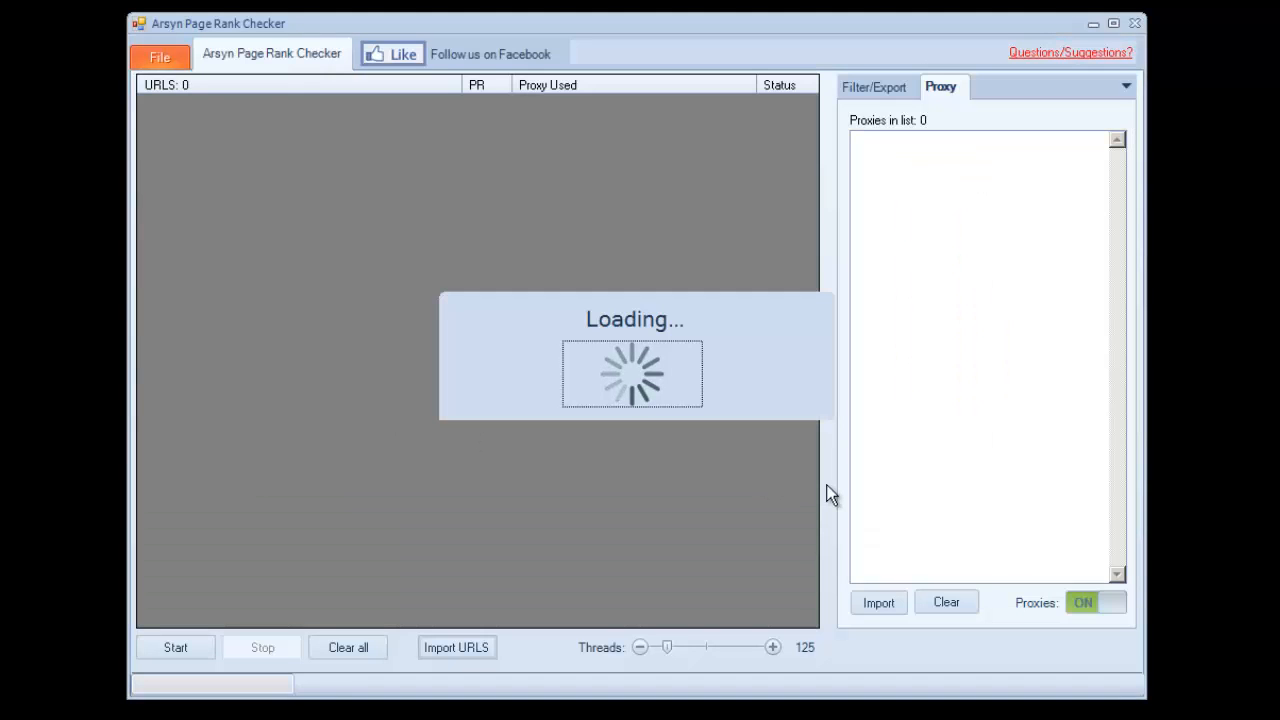
{"action": "mouse_move", "coordinate": [764, 544]}
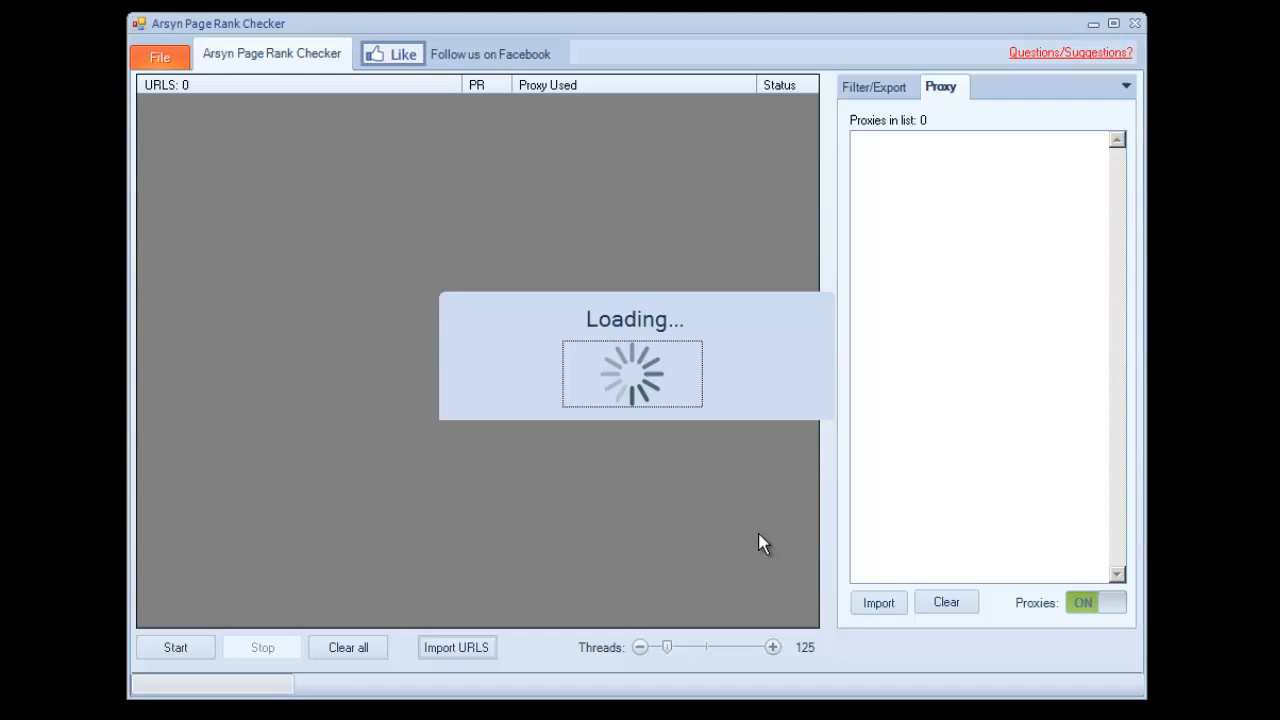
Run the PageRank check on the 5274 URLs with proxies off, stop it, and dismiss the completion notice
{"action": "left_click", "coordinate": [1096, 602]}
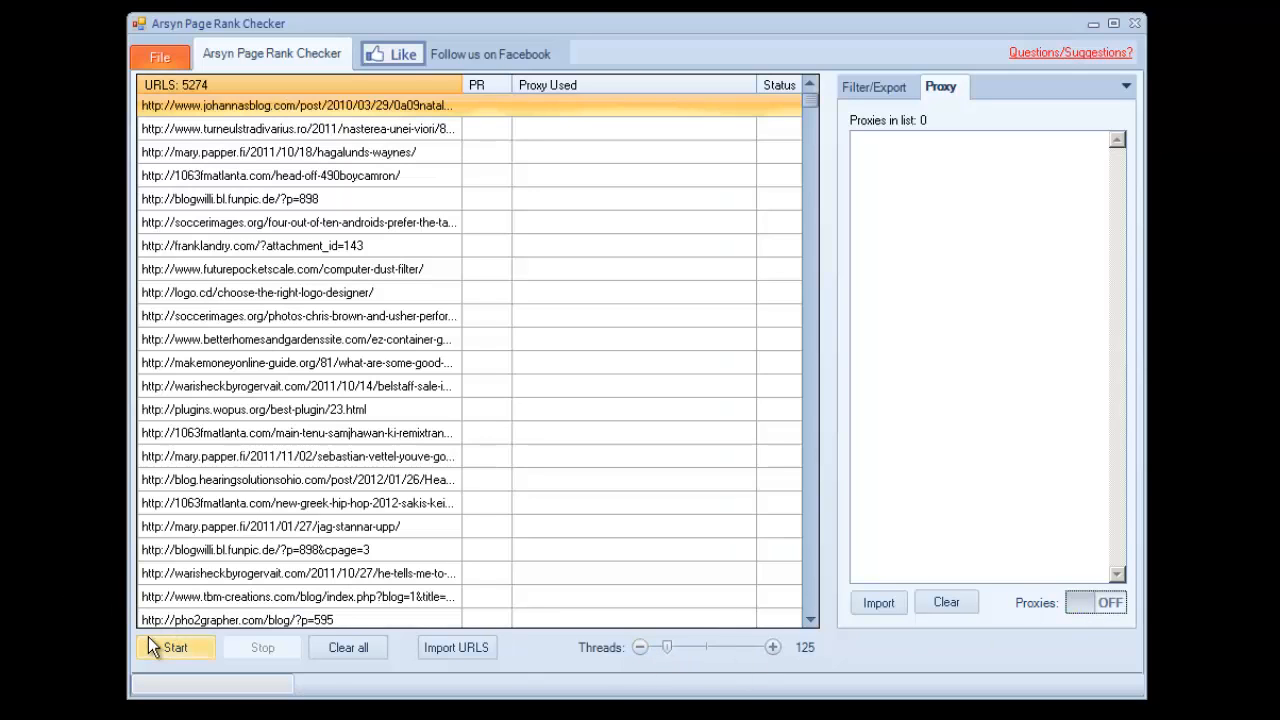
{"action": "left_click", "coordinate": [176, 648]}
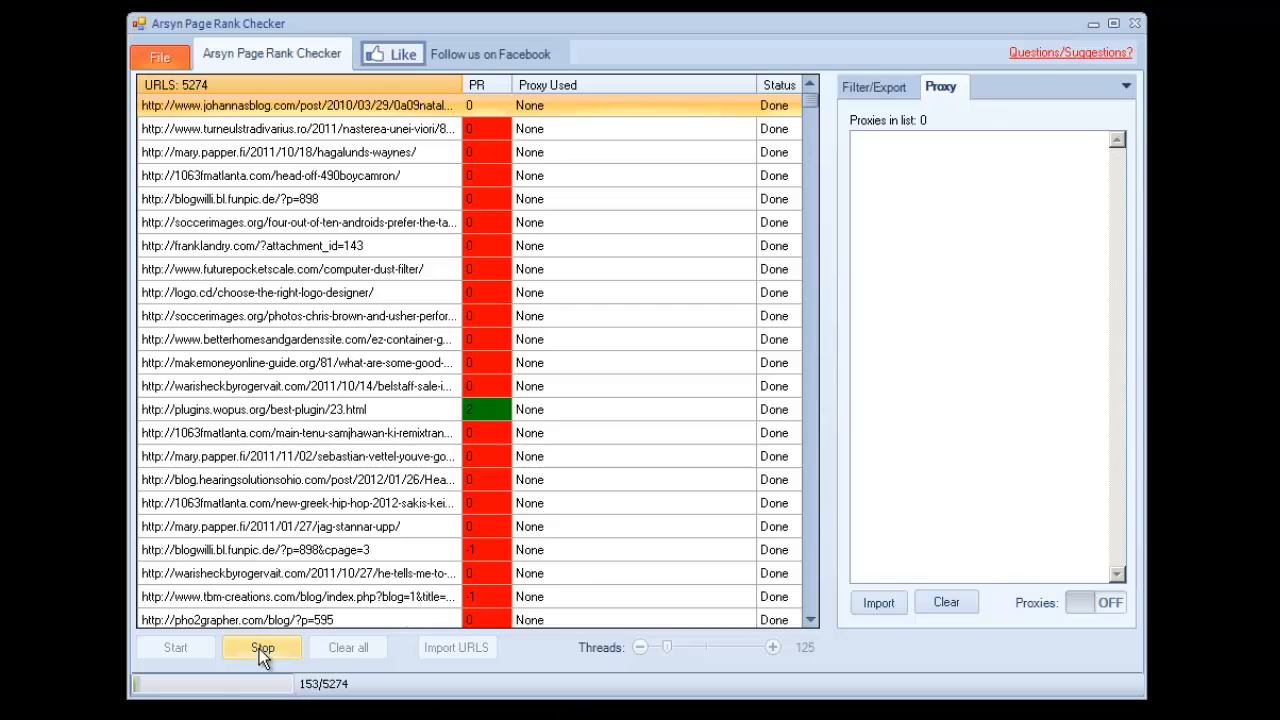
{"action": "left_click", "coordinate": [260, 648]}
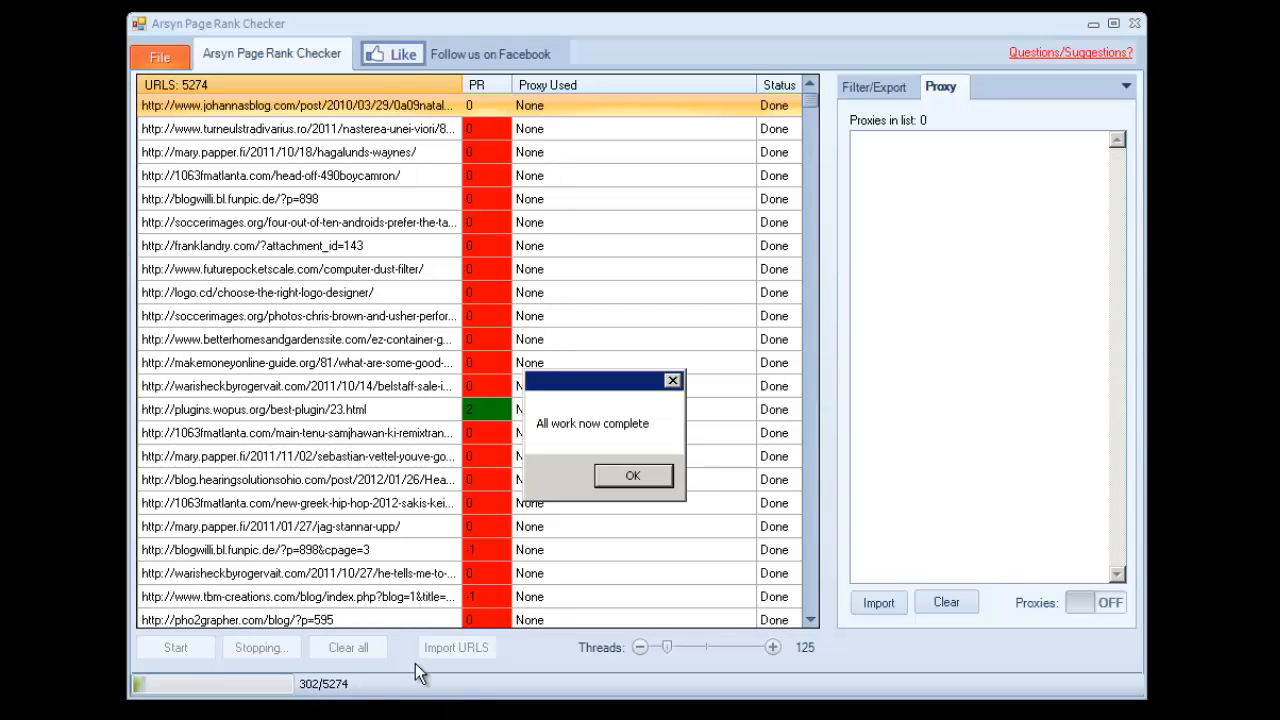
{"action": "left_click", "coordinate": [632, 476]}
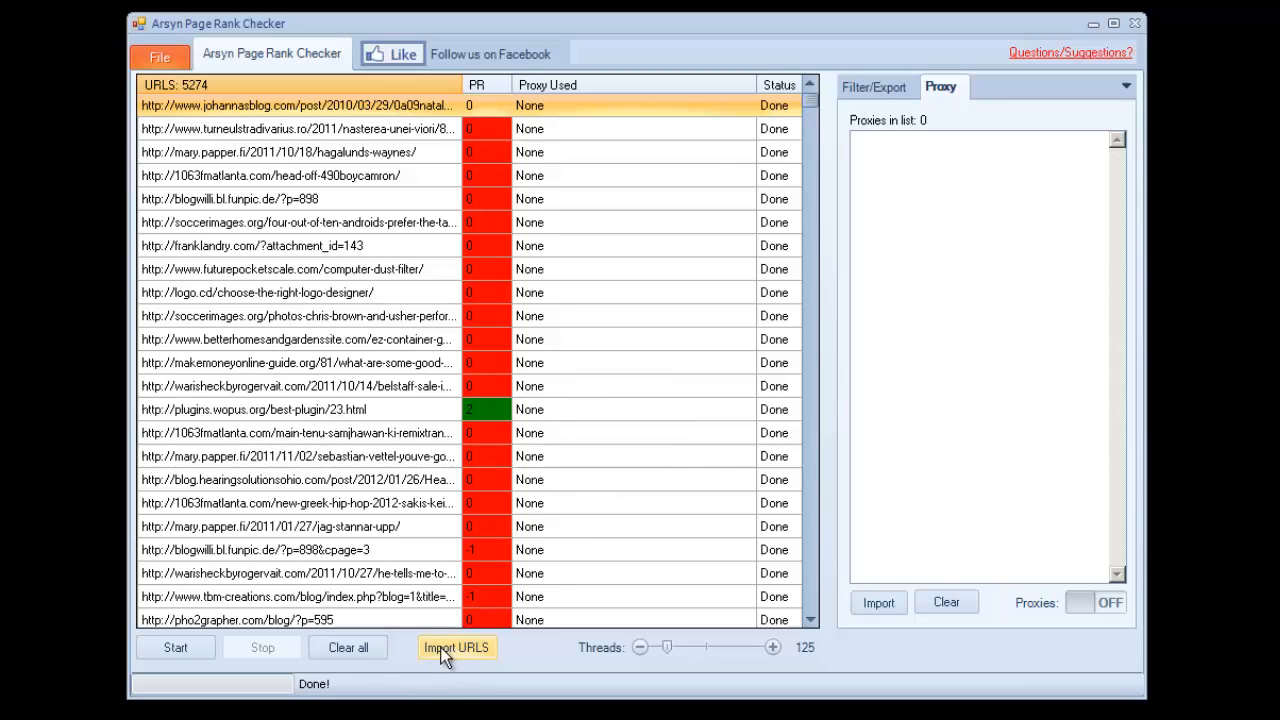
Clear all results, re-import the '5k List' URL file, and lower threads to 10
{"action": "left_click", "coordinate": [348, 648]}
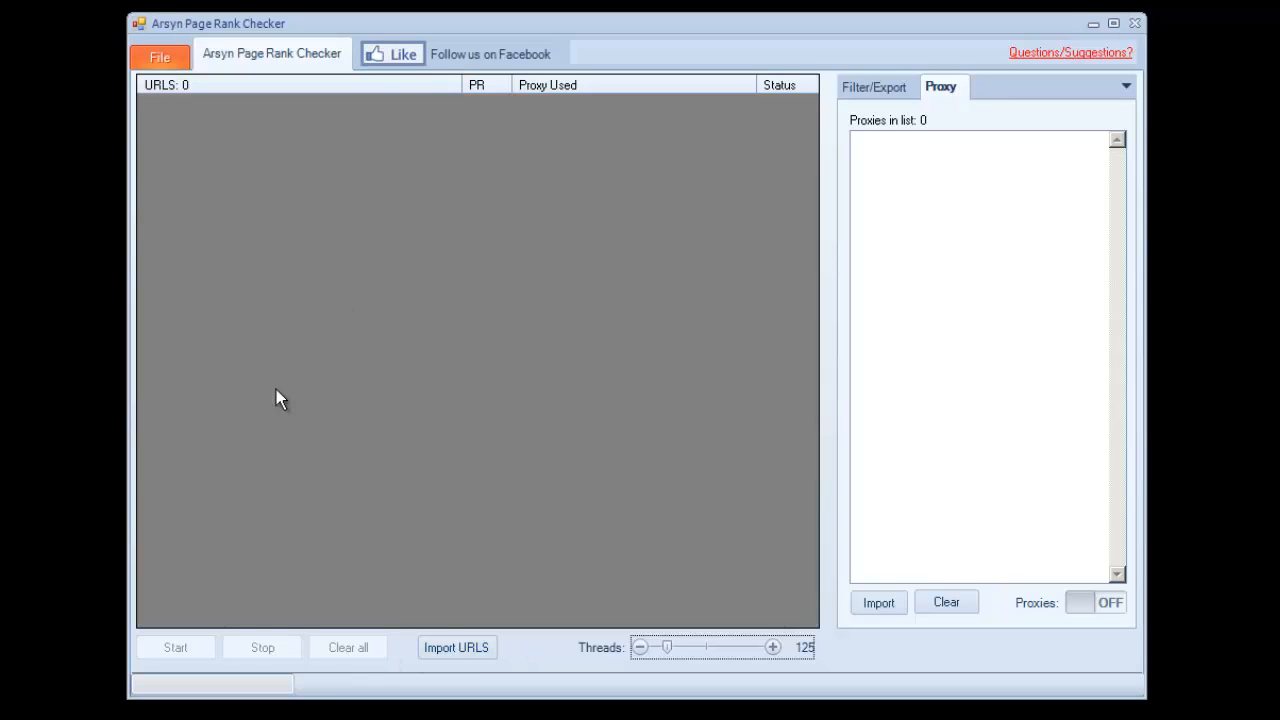
{"action": "left_click", "coordinate": [456, 648]}
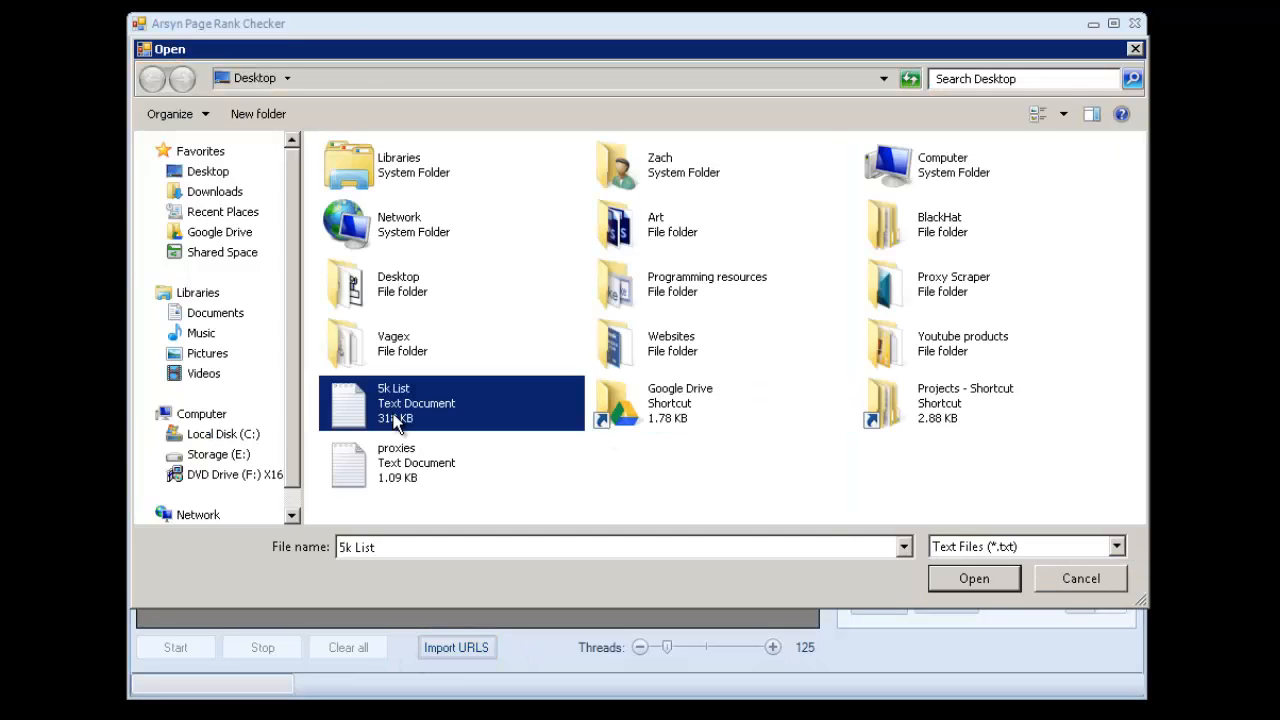
{"action": "left_click", "coordinate": [972, 578]}
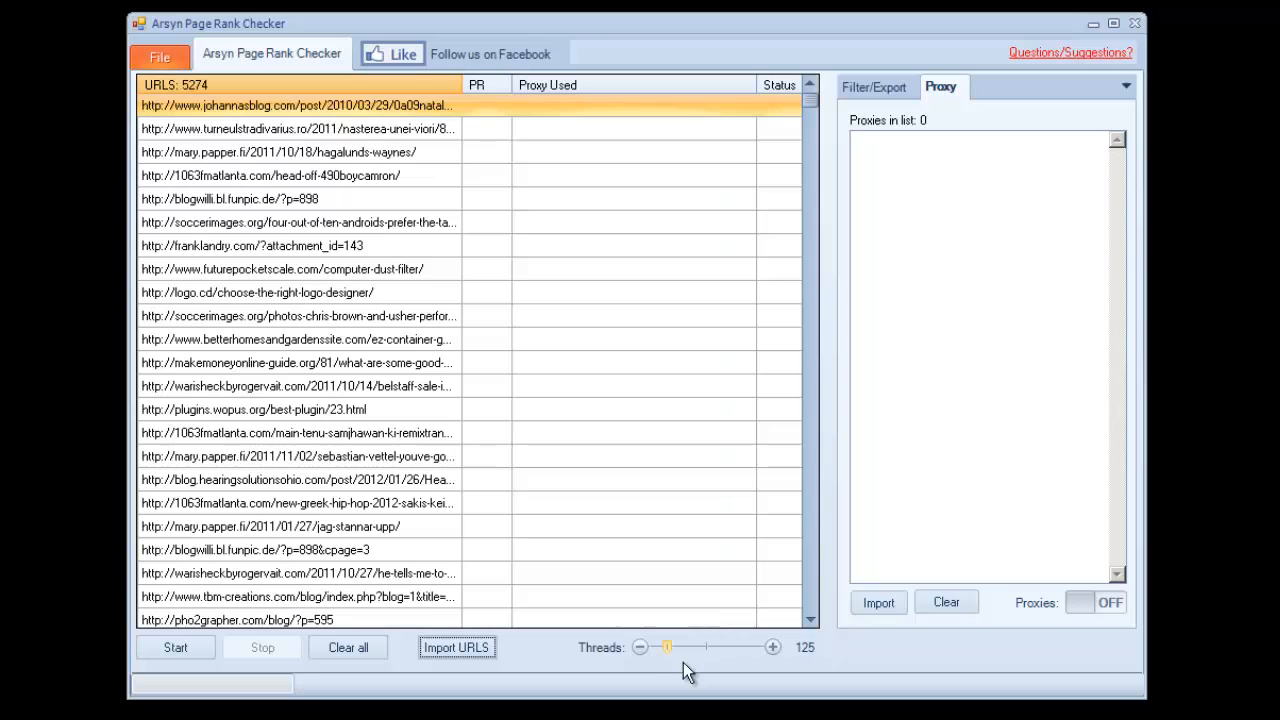
{"action": "left_click_drag", "start_coordinate": [668, 648], "coordinate": [660, 648]}
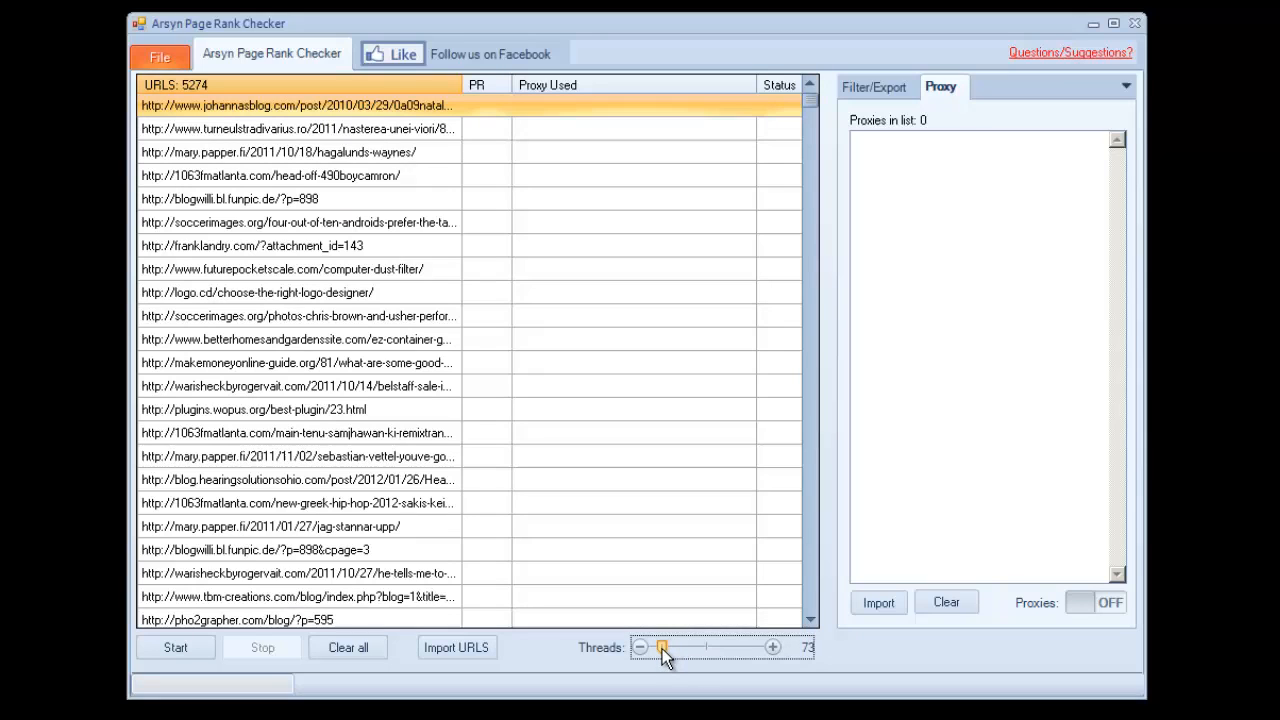
{"action": "left_click_drag", "start_coordinate": [662, 648], "coordinate": [658, 648]}
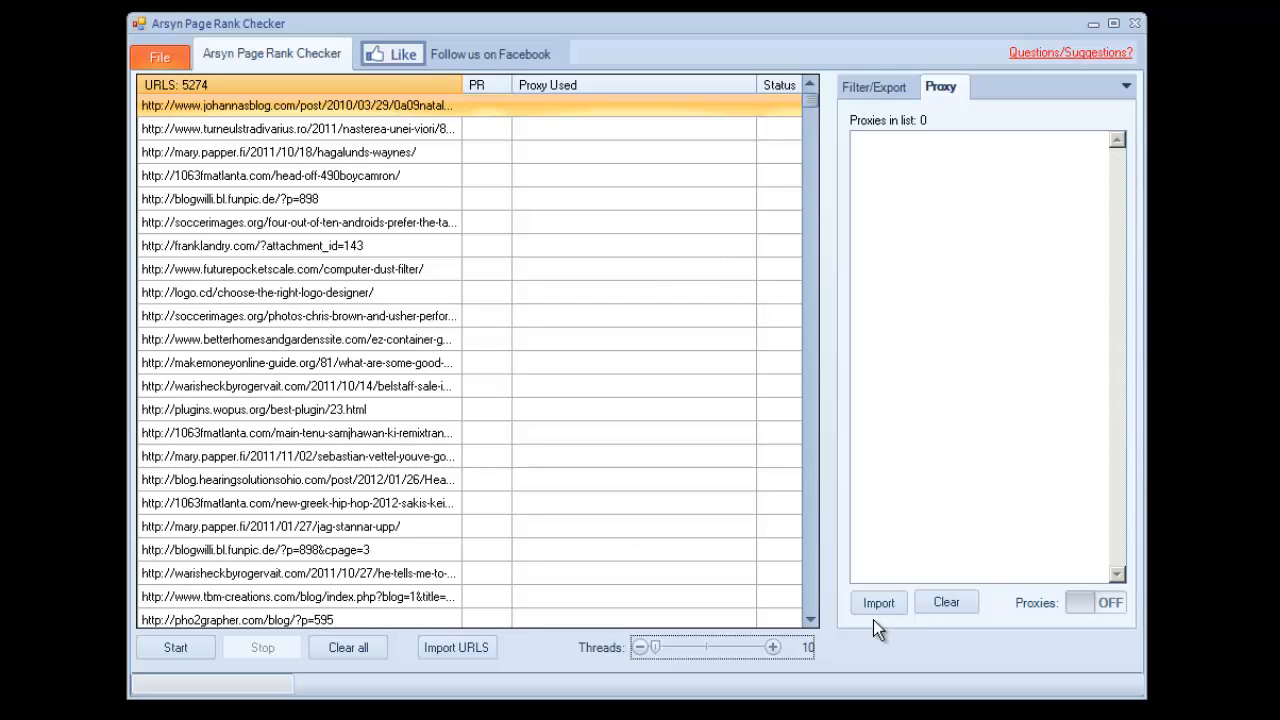
Import the 'proxies' file of 56 proxies and switch proxy use on
{"action": "left_click", "coordinate": [876, 602]}
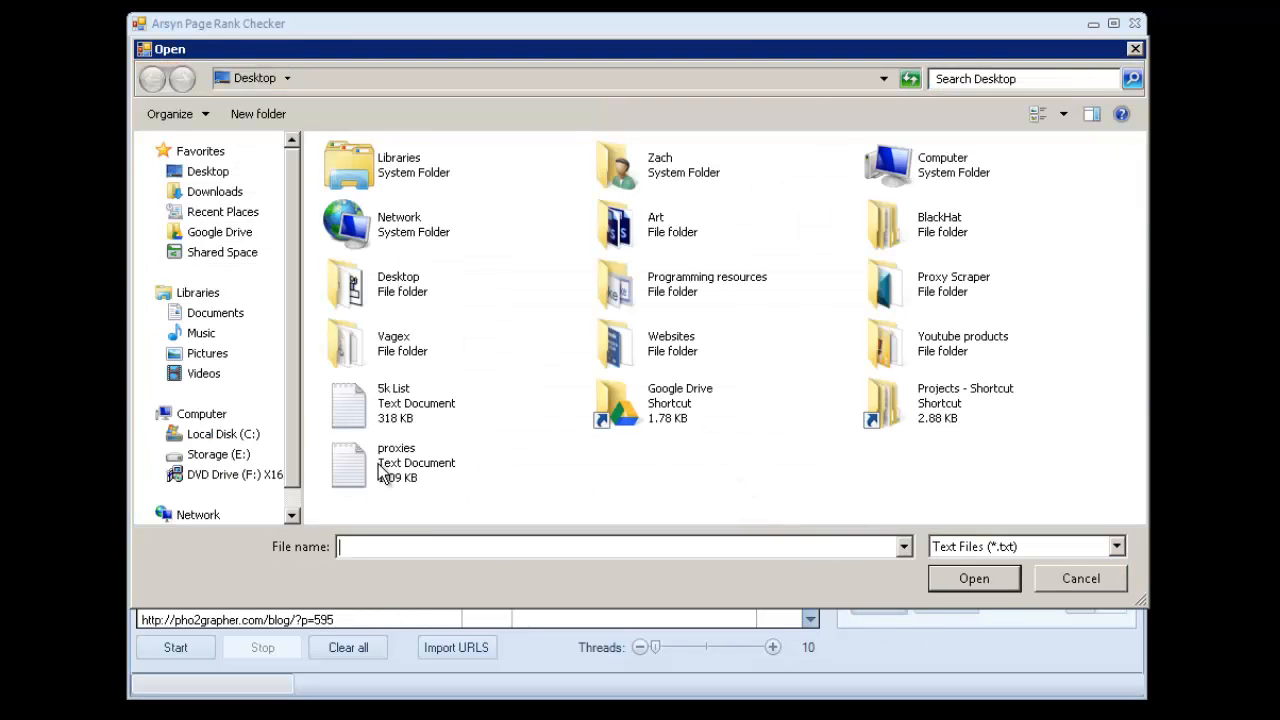
{"action": "left_click", "coordinate": [1080, 578]}
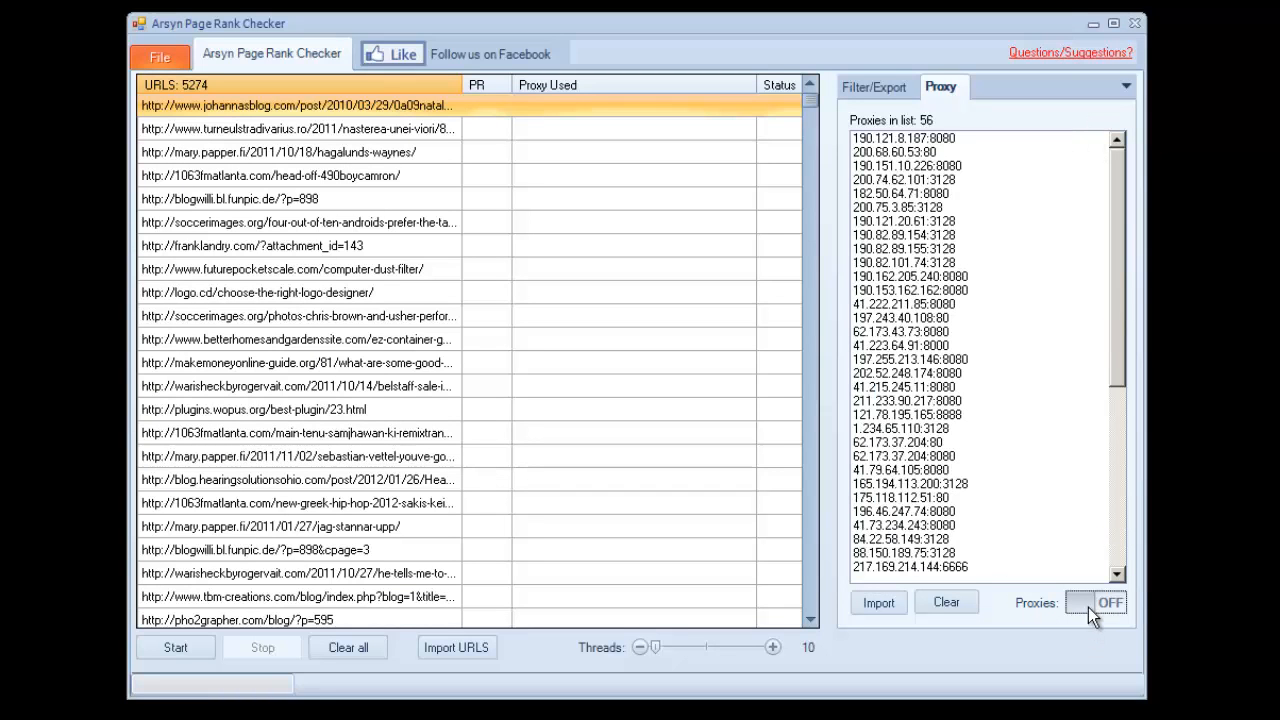
{"action": "left_click", "coordinate": [1096, 602]}
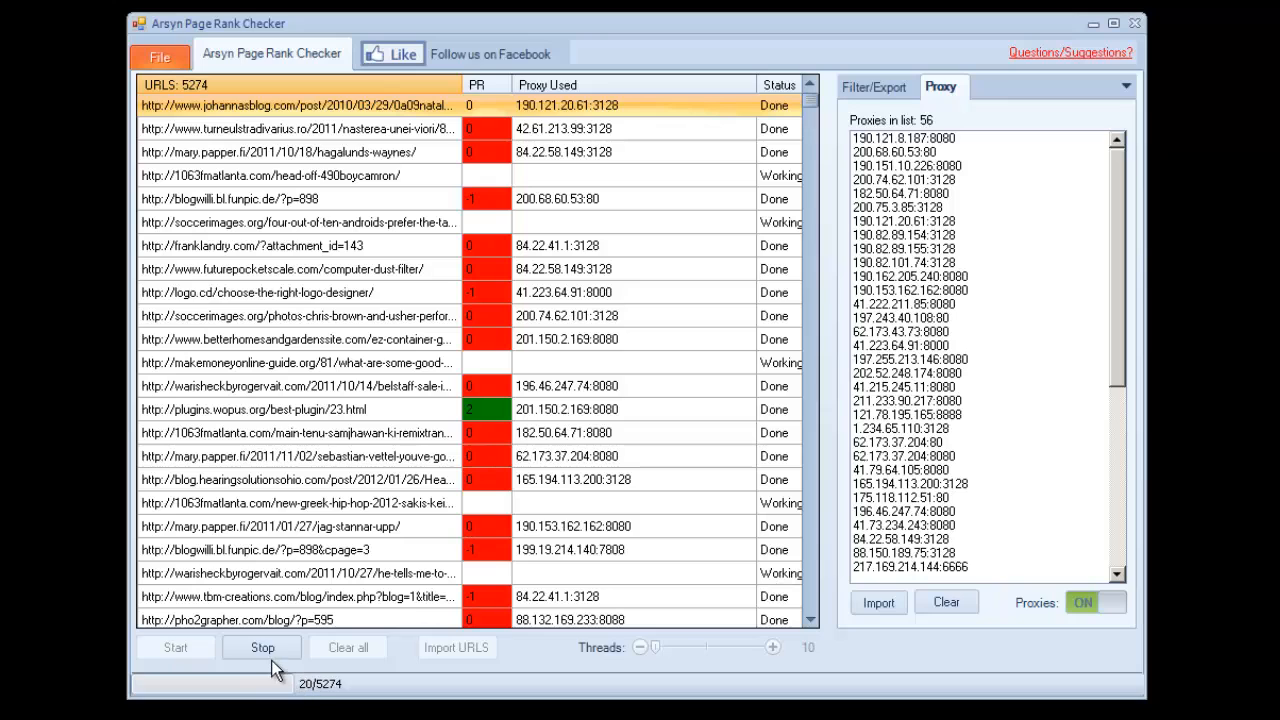
Stop the proxied check at 30 of 5274 URLs and dismiss the completion notice
{"action": "left_click", "coordinate": [262, 648]}
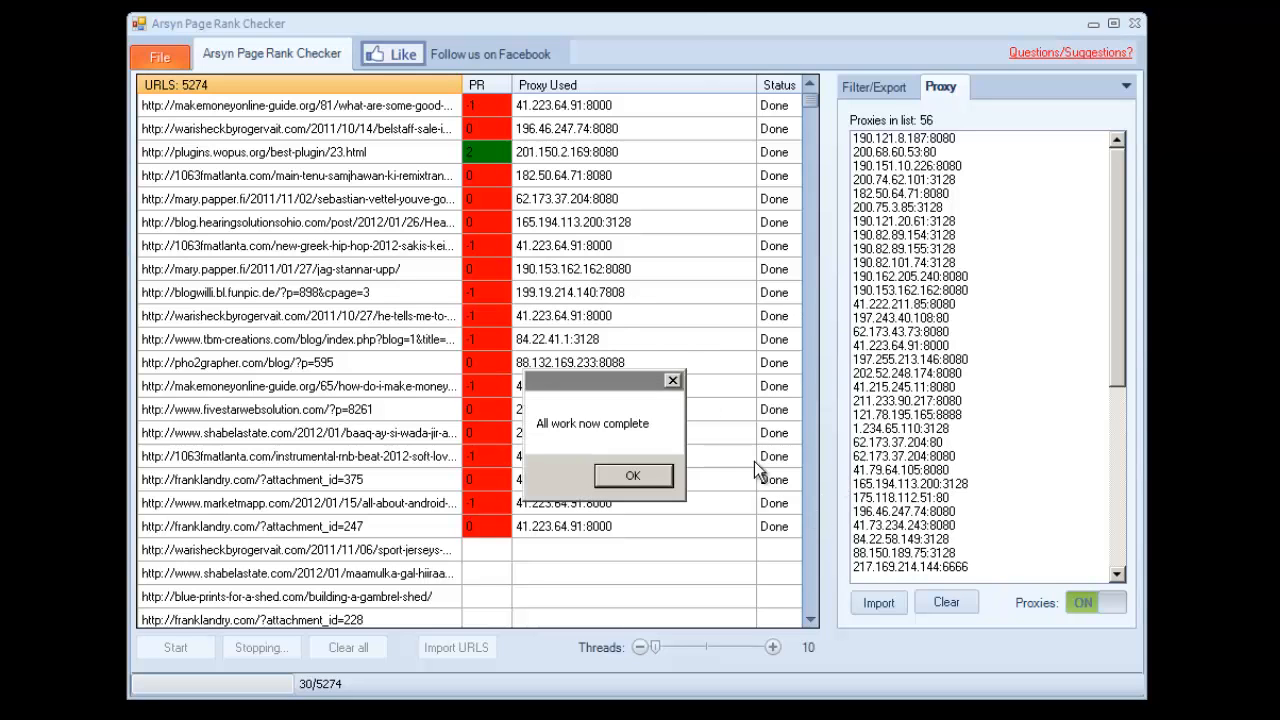
{"action": "left_click", "coordinate": [632, 476]}
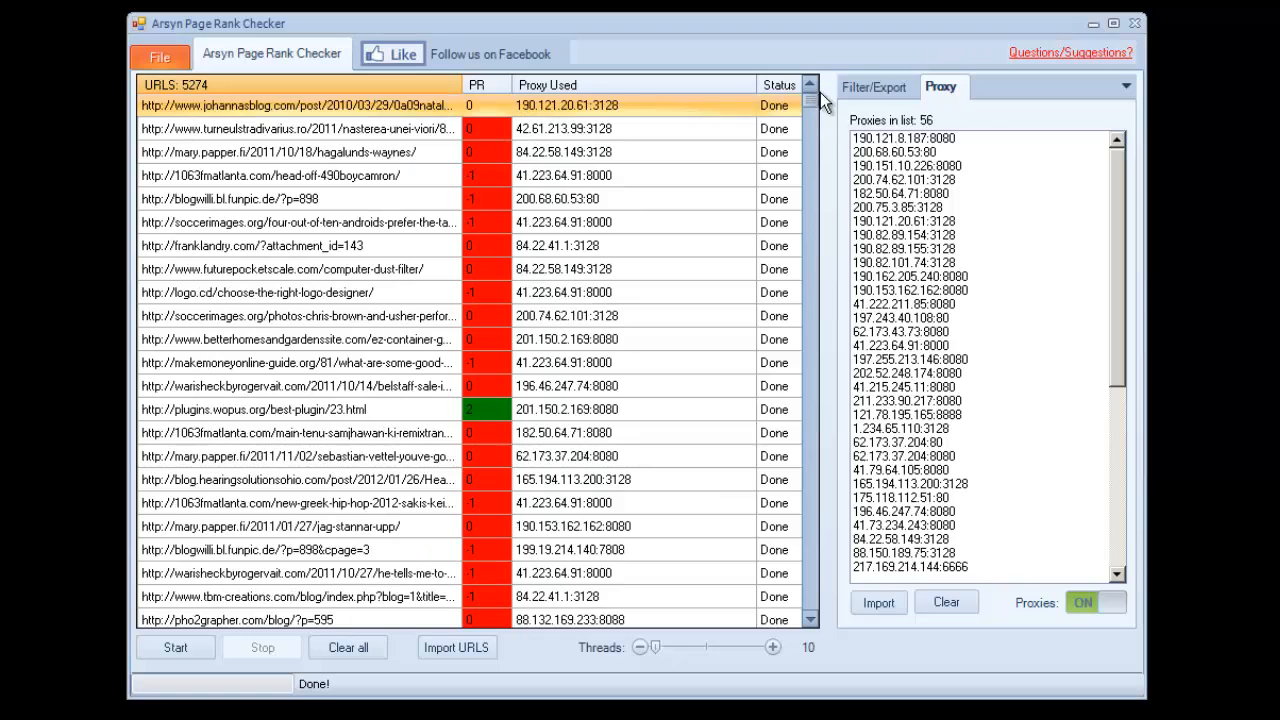
{"action": "mouse_move", "coordinate": [744, 224]}
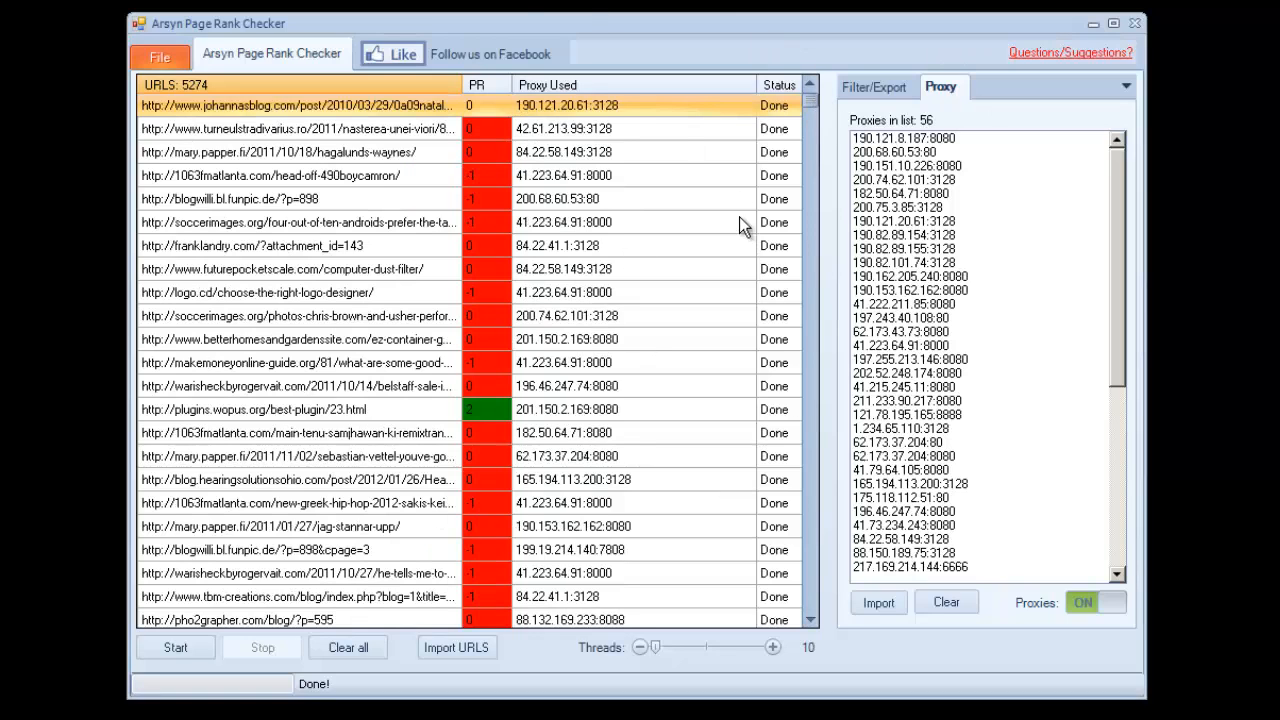
In Filter/Export, try the 'DELETE URL if' less-than PR rule, then choose 'DELETE Everything BUT' PR 5
{"action": "left_click", "coordinate": [872, 88]}
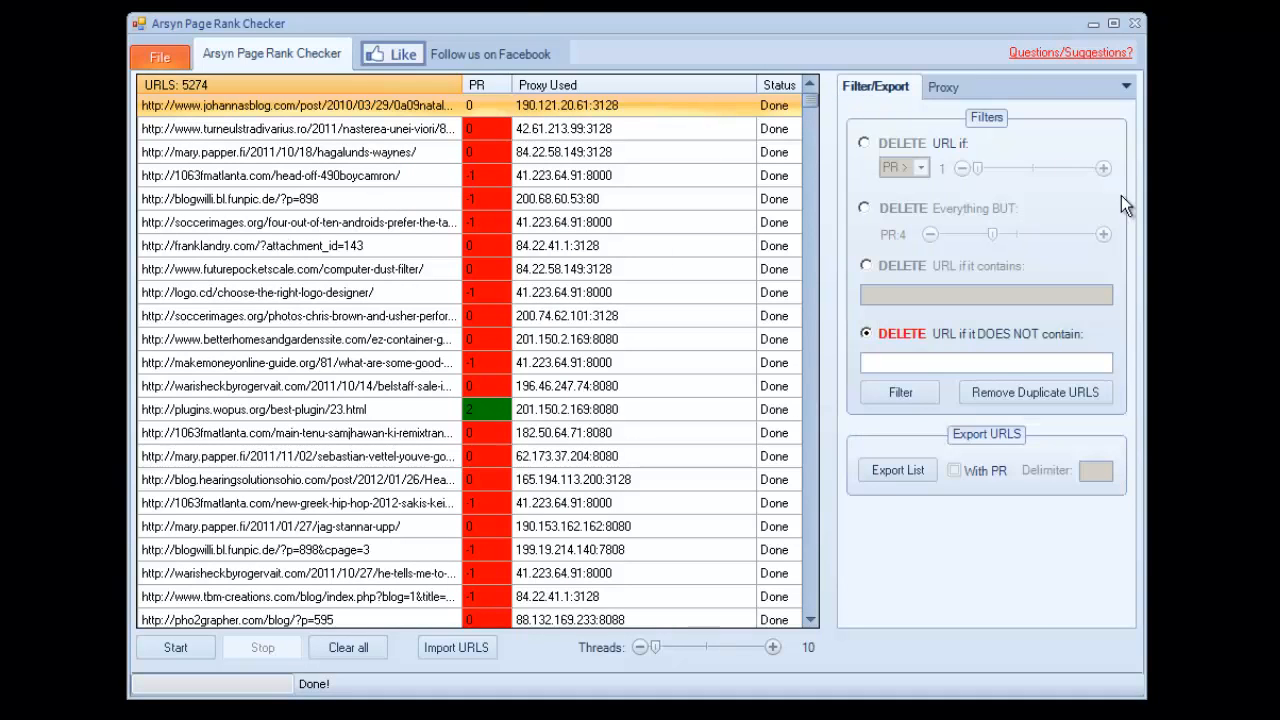
{"action": "left_click", "coordinate": [864, 142]}
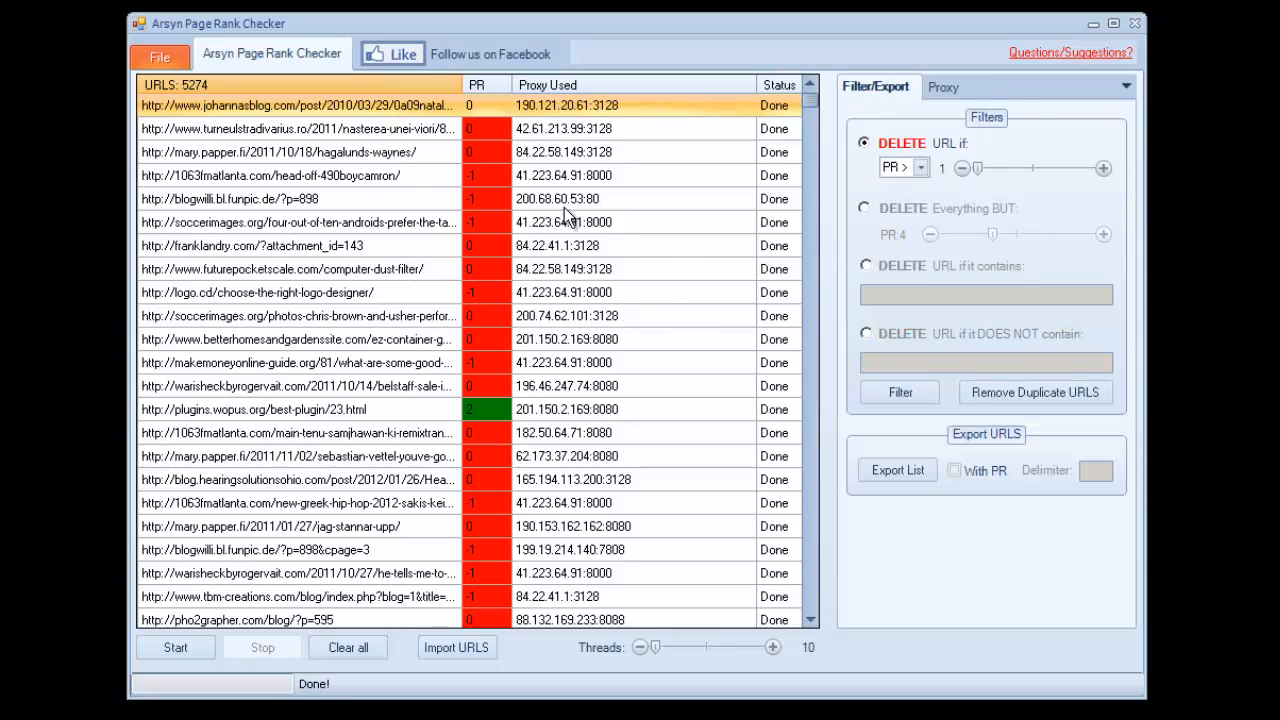
{"action": "left_click", "coordinate": [918, 168]}
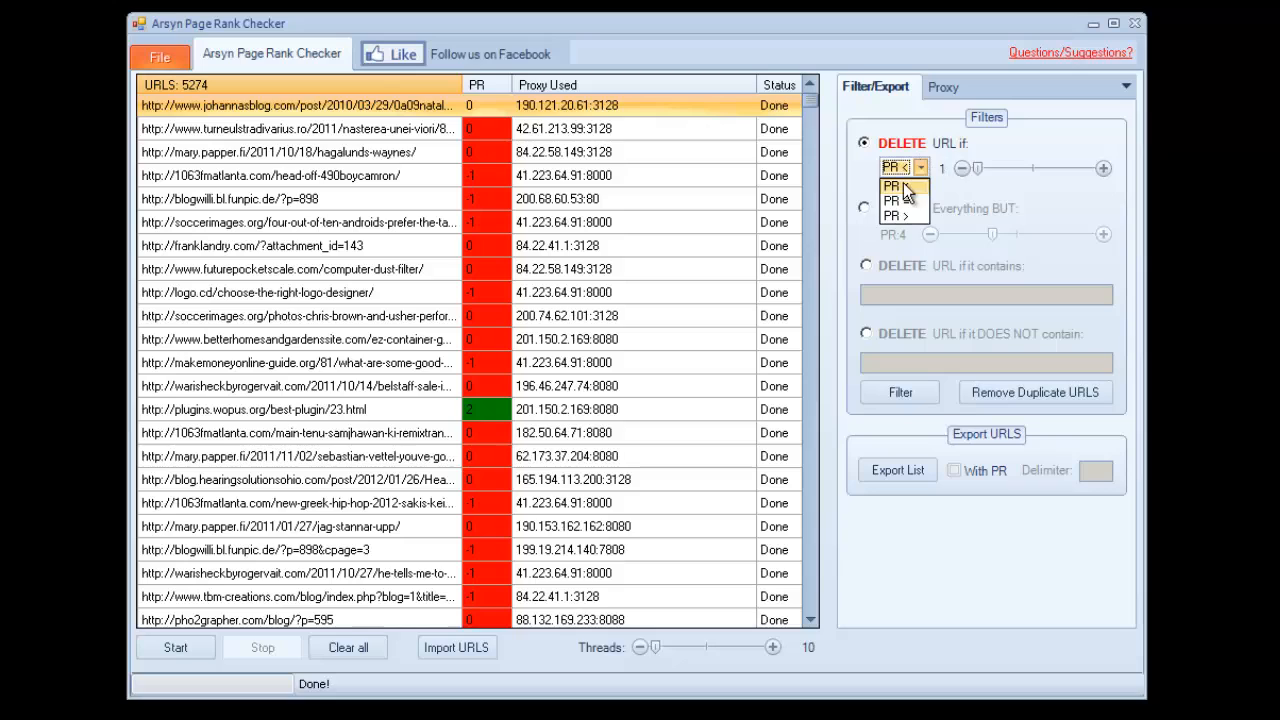
{"action": "left_click", "coordinate": [896, 184]}
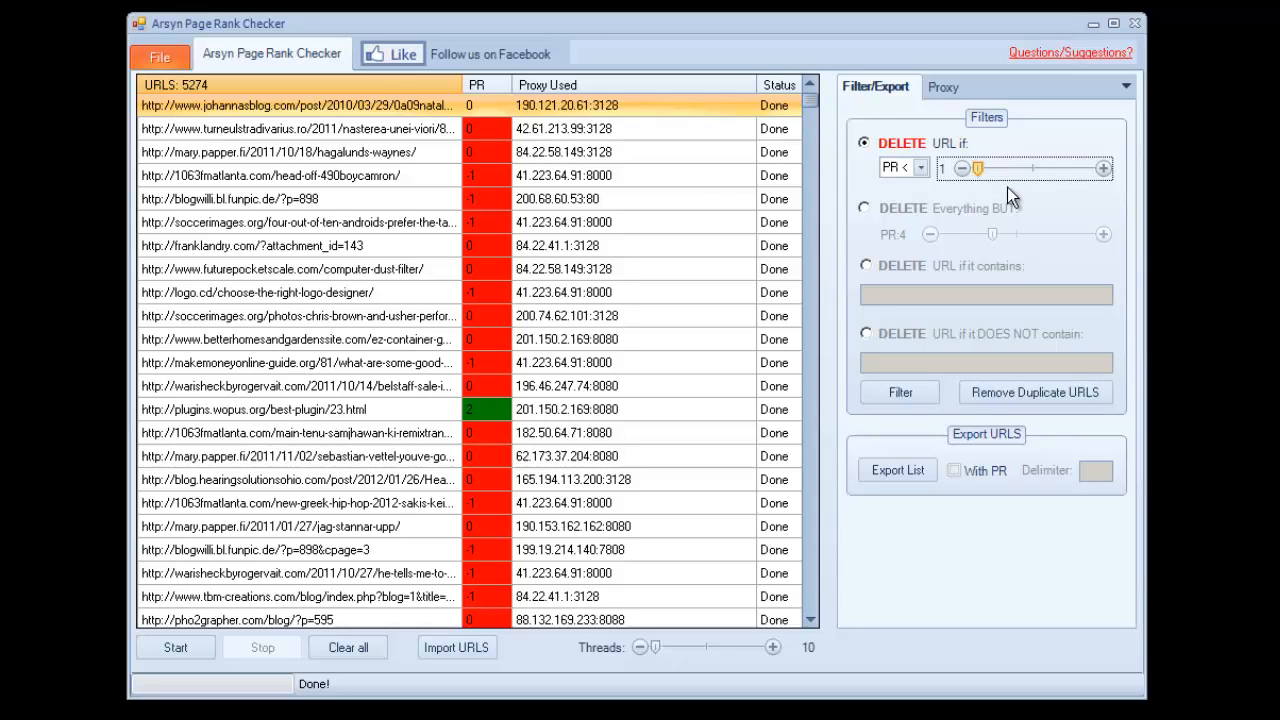
{"action": "mouse_move", "coordinate": [930, 210]}
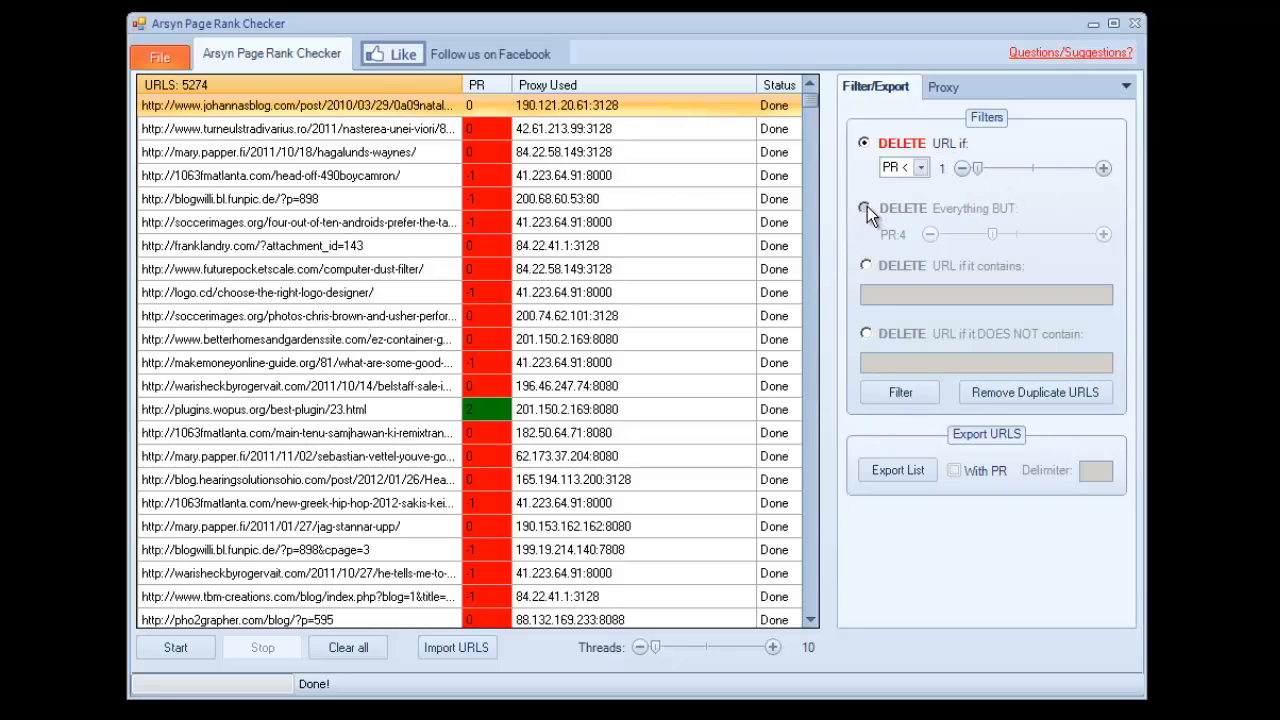
{"action": "left_click", "coordinate": [864, 206]}
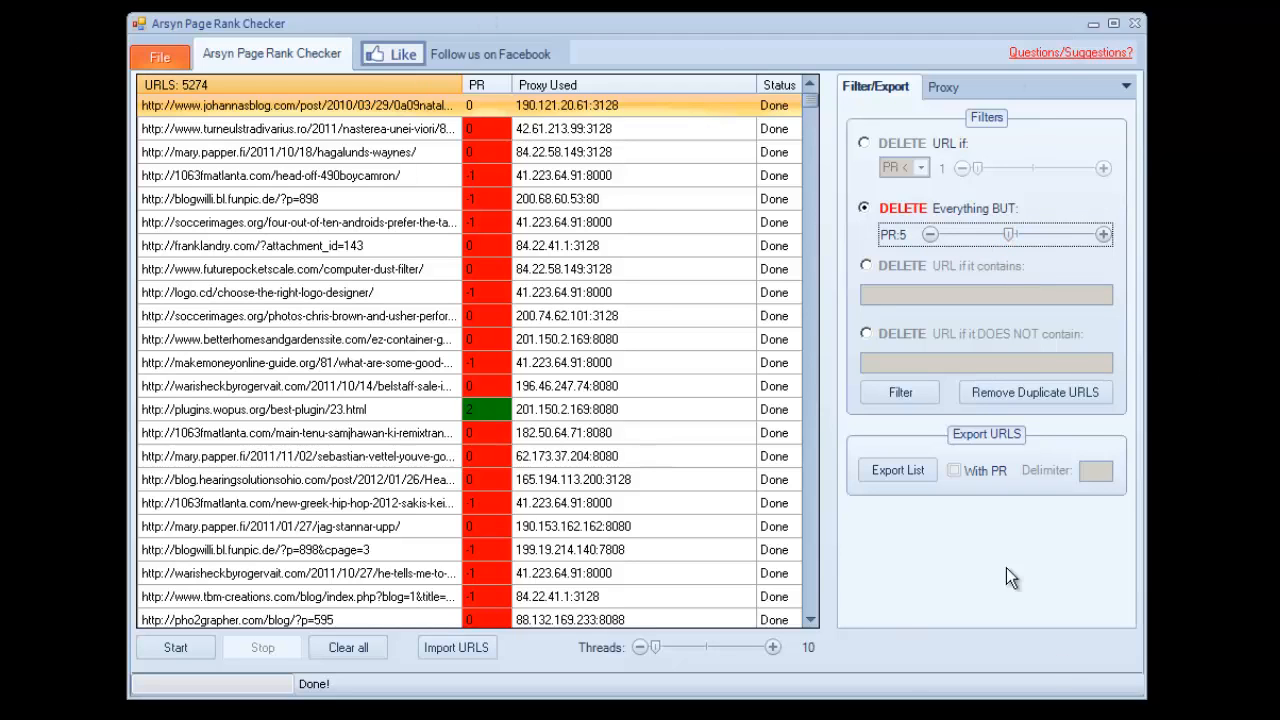
Enter '.com' in the 'DELETE URL if it contains' filter, then switch to 'DOES NOT contain'
{"action": "left_click", "coordinate": [864, 264]}
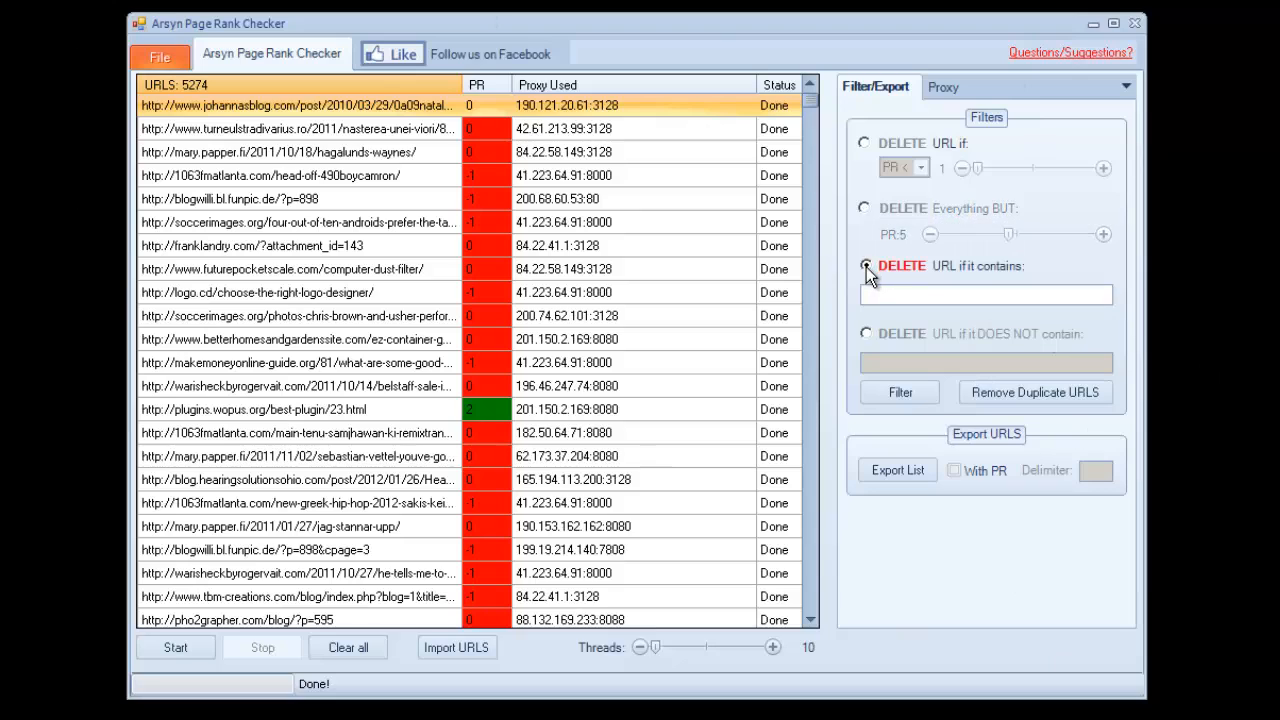
{"action": "left_click", "coordinate": [864, 264]}
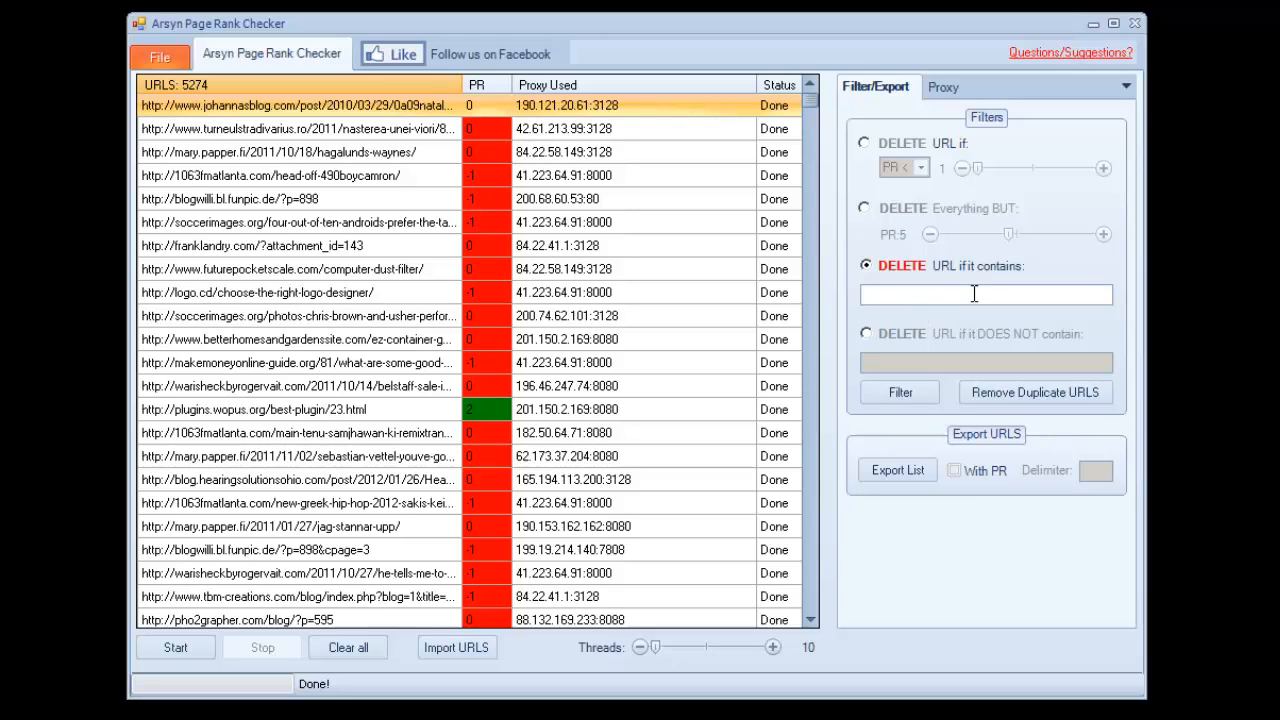
{"action": "type", "text": ".com"}
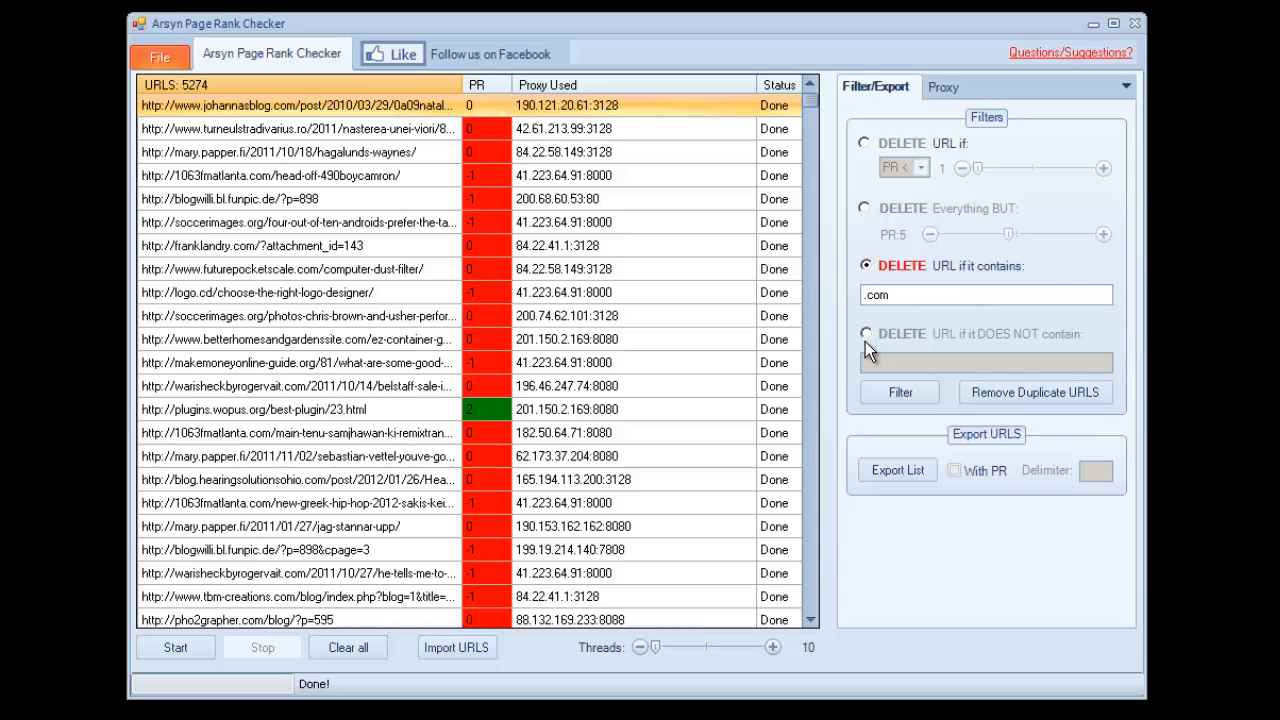
{"action": "left_click", "coordinate": [864, 332]}
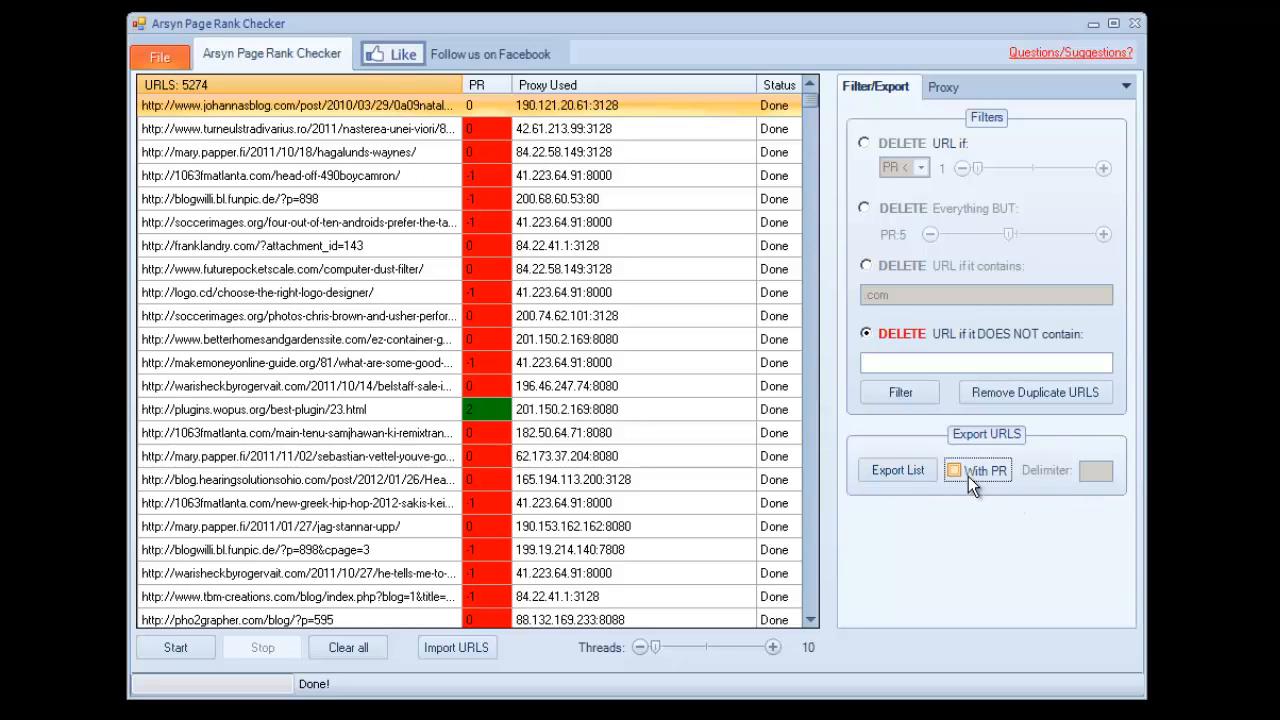
Tick 'With PR' so exported URLs include their PageRank
{"action": "left_click", "coordinate": [954, 470]}
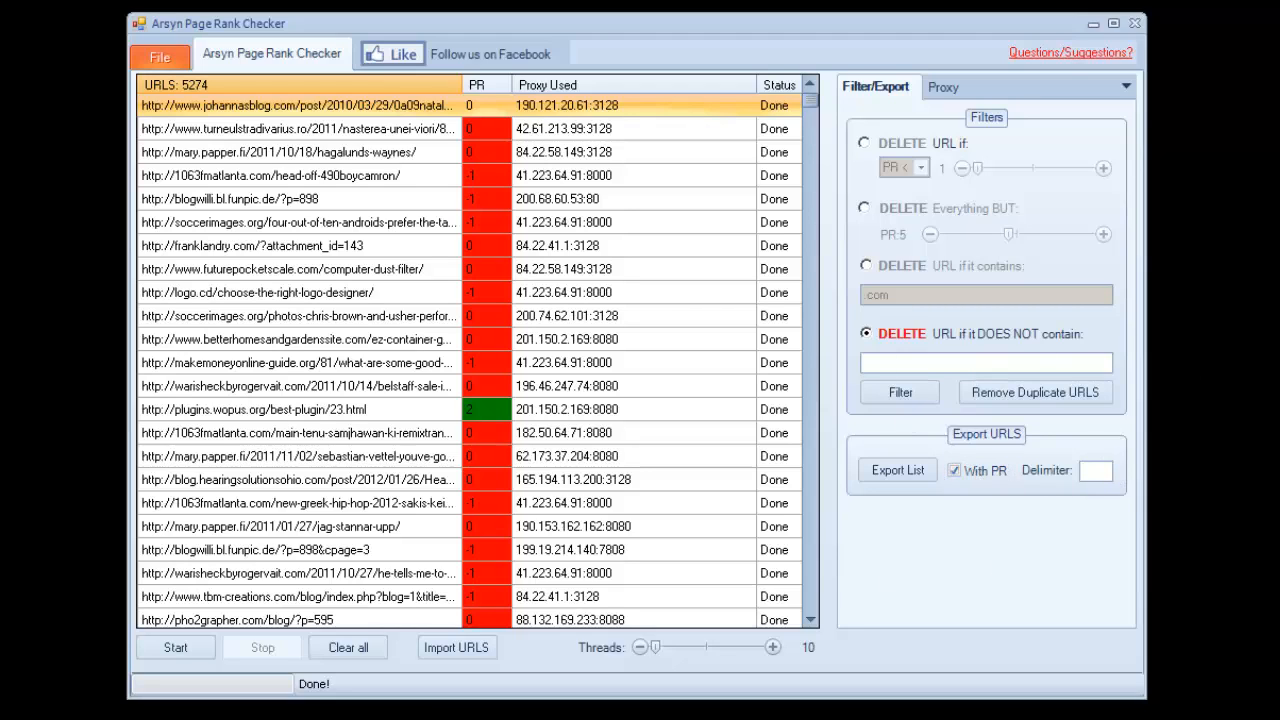
{"action": "mouse_move", "coordinate": [584, 340]}
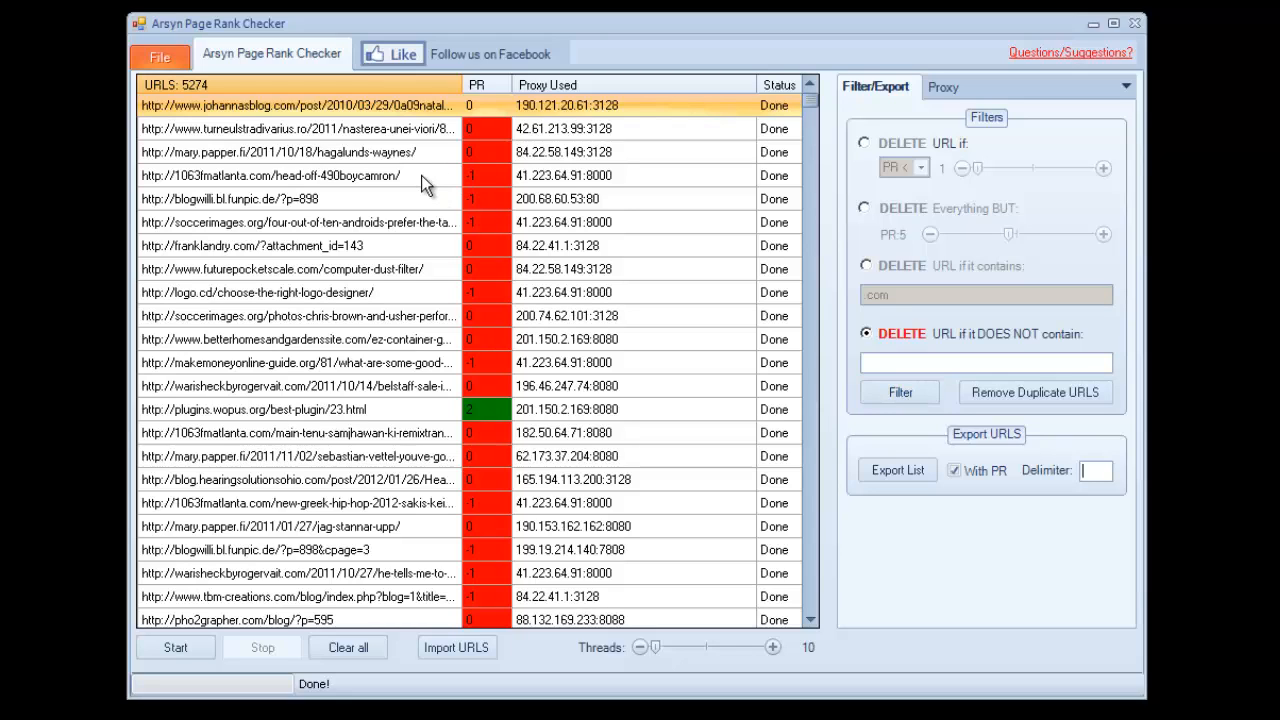
{"action": "mouse_move", "coordinate": [408, 208]}
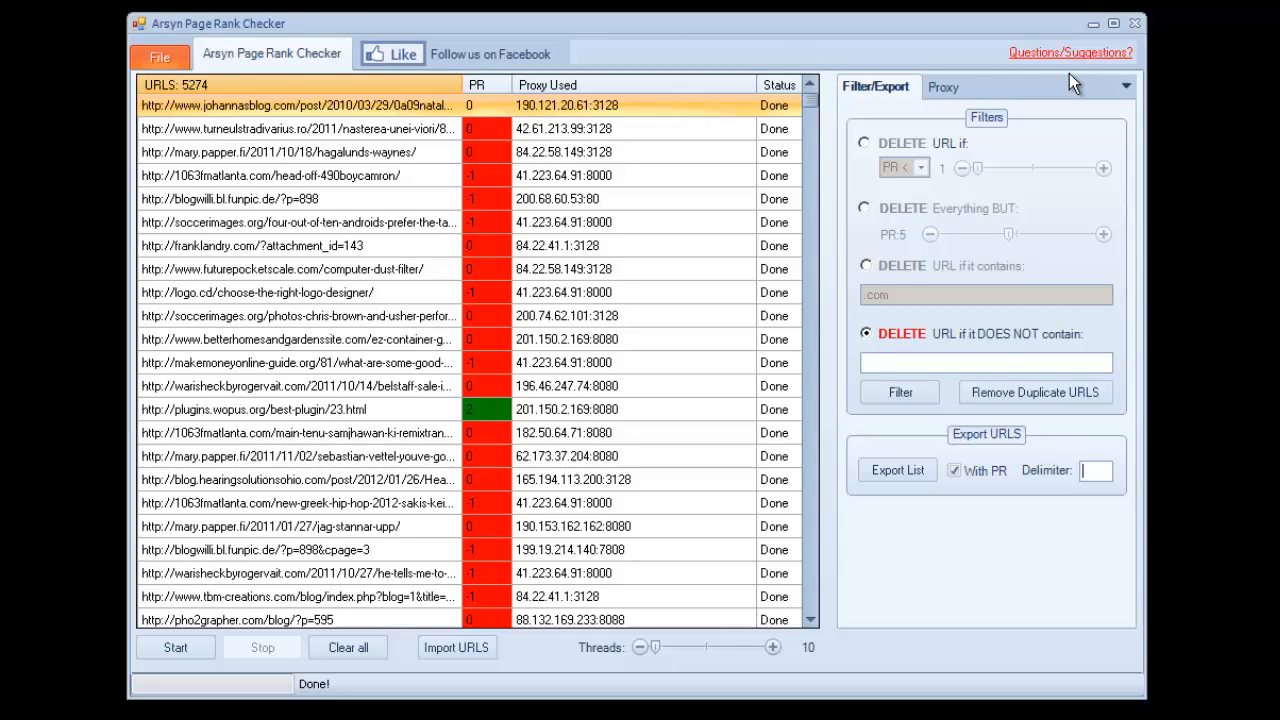
{"action": "mouse_move", "coordinate": [330, 32]}
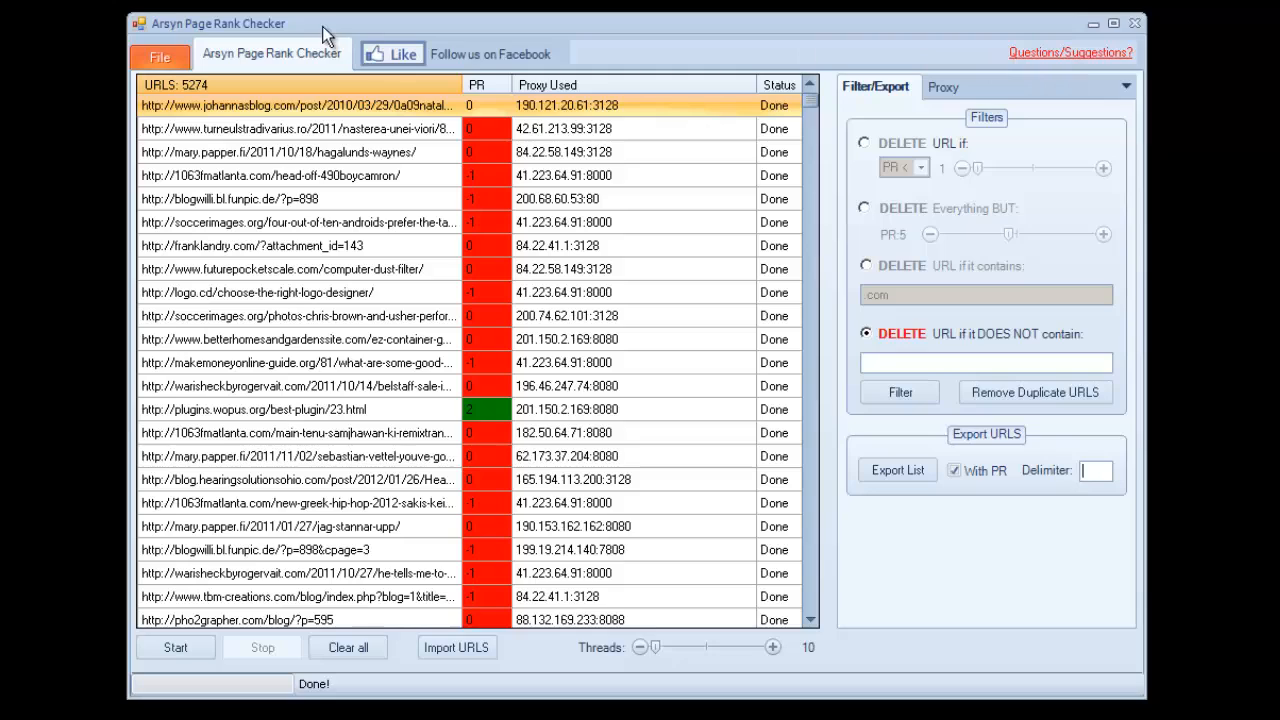
{"action": "mouse_move", "coordinate": [340, 48]}
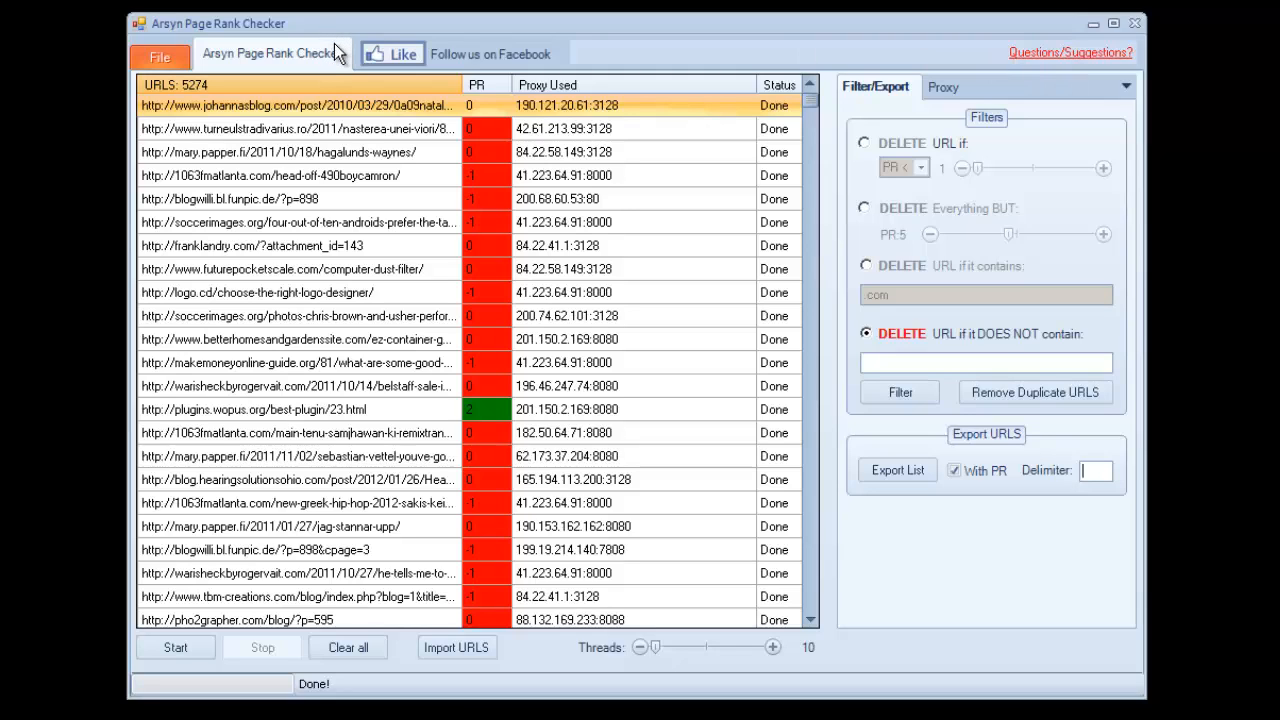